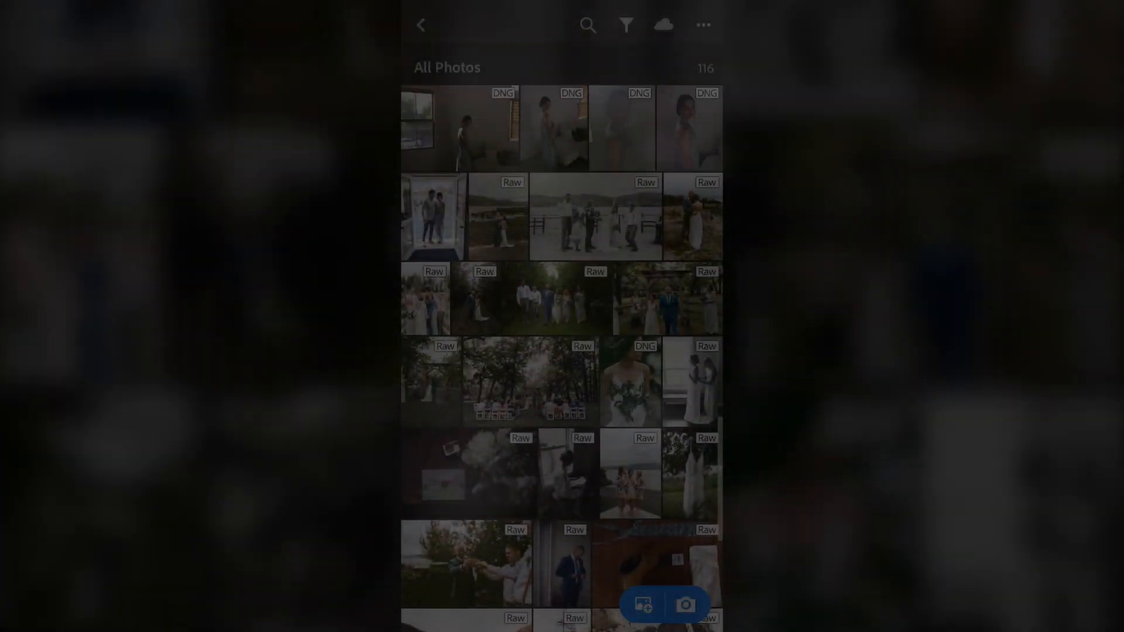
Step: Open Settings from the All Photos ••• menu
click(702, 25)
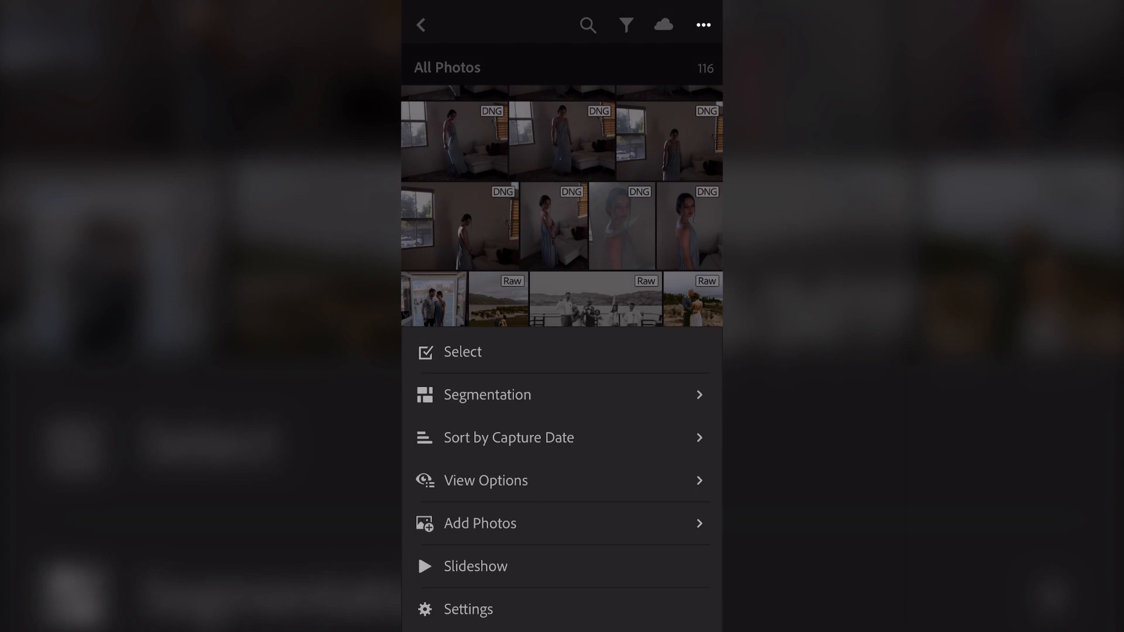
click(468, 608)
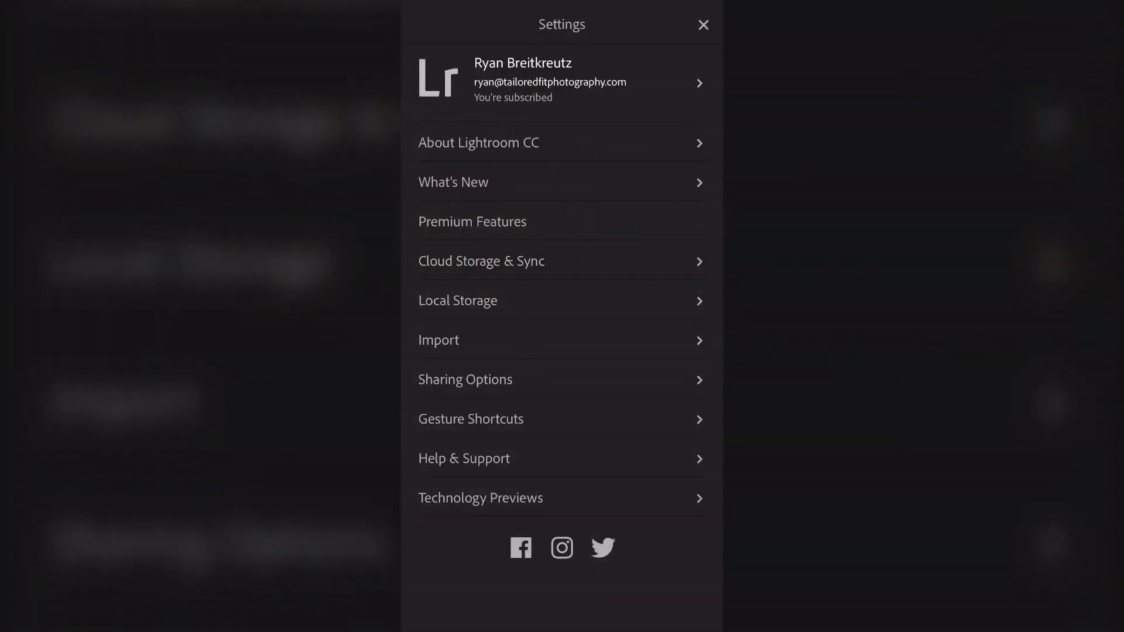
Step: Enable the sharing watermark and set its text to '© SIGNATURE EDITS'
click(464, 379)
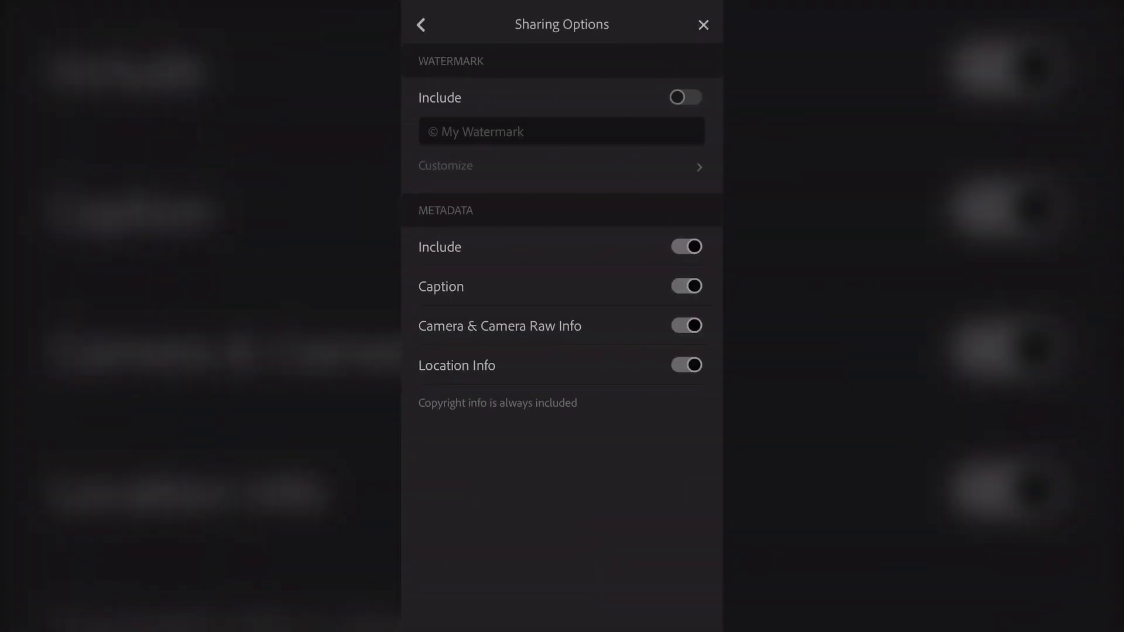
click(685, 97)
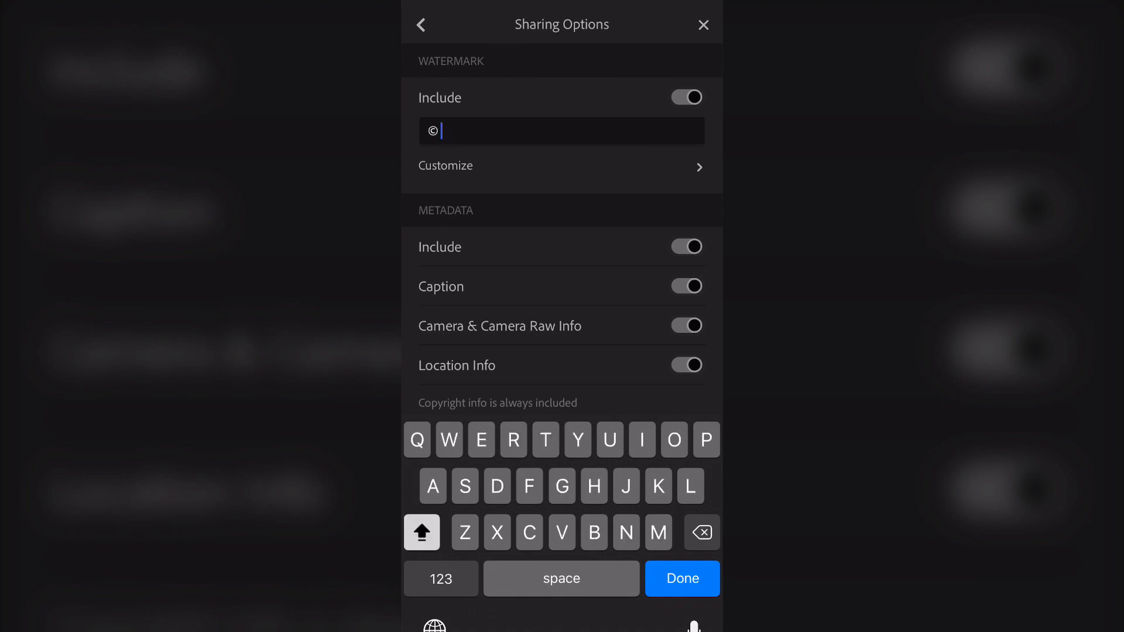
text(SIGNATURE)
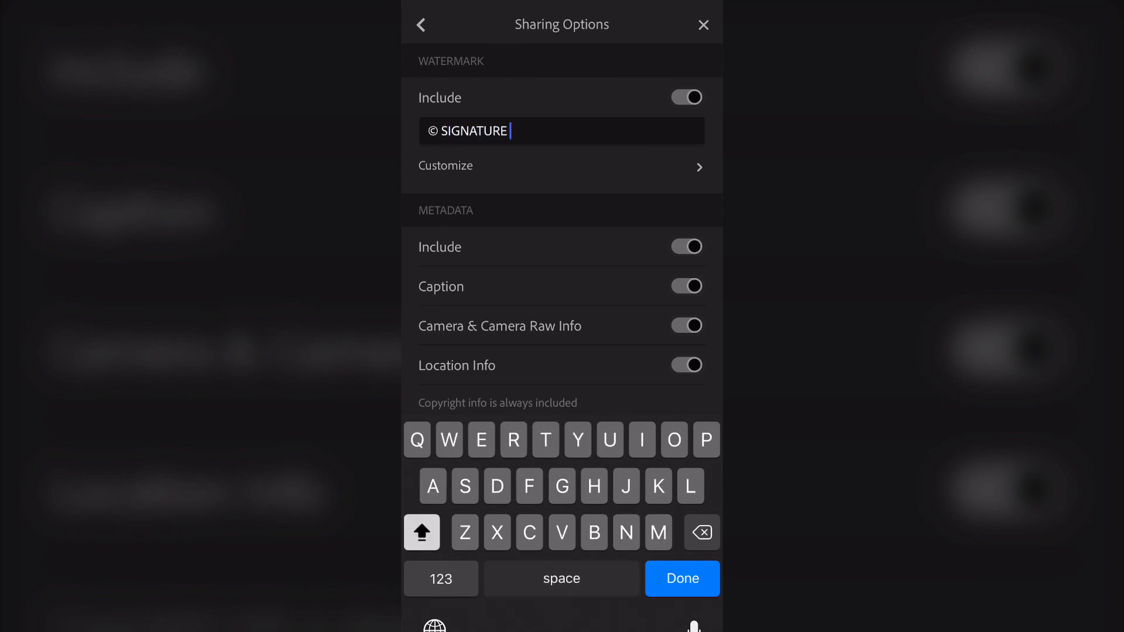
text(EDITS)
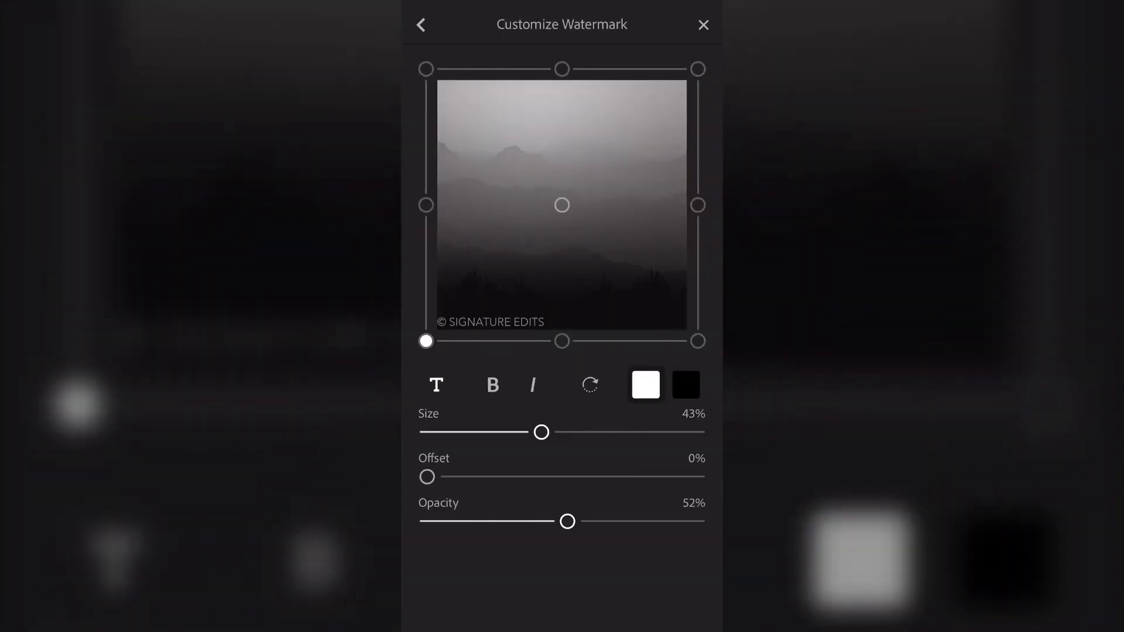
Step: Resize, inset and lower the opacity of the watermark, then return to sharing options
drag(540, 431, 545, 431)
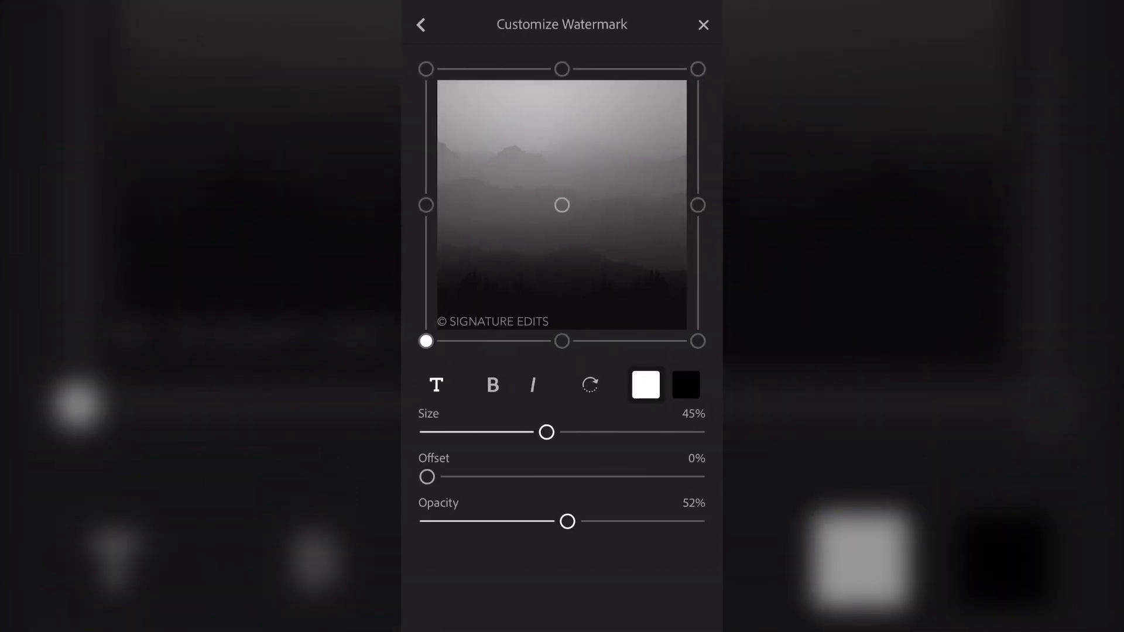
drag(545, 431, 511, 432)
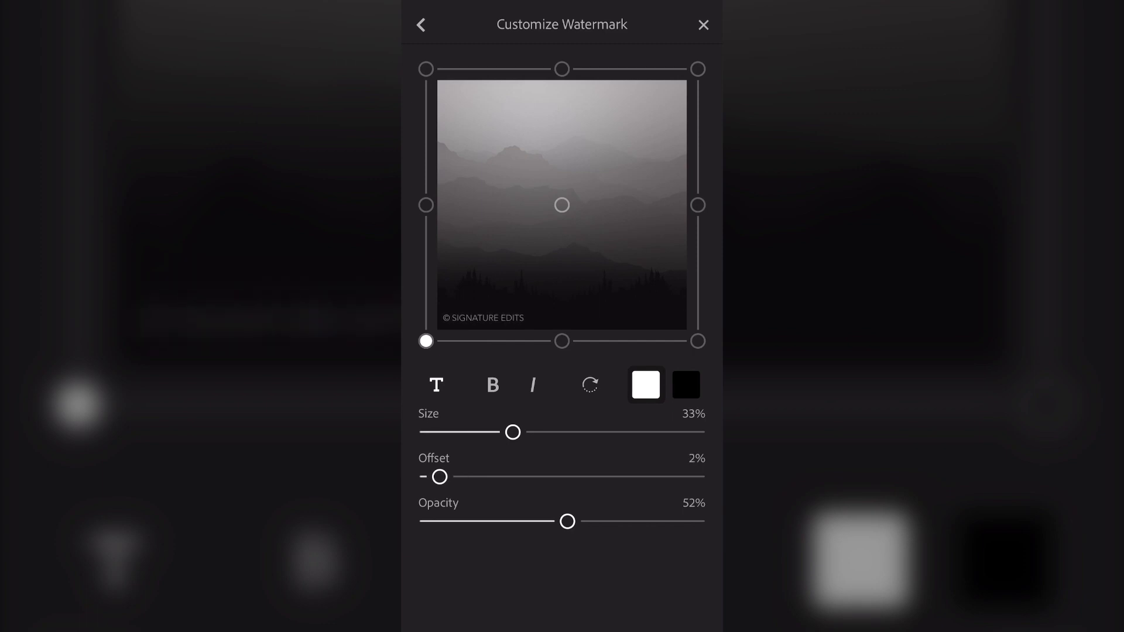
drag(566, 521, 611, 521)
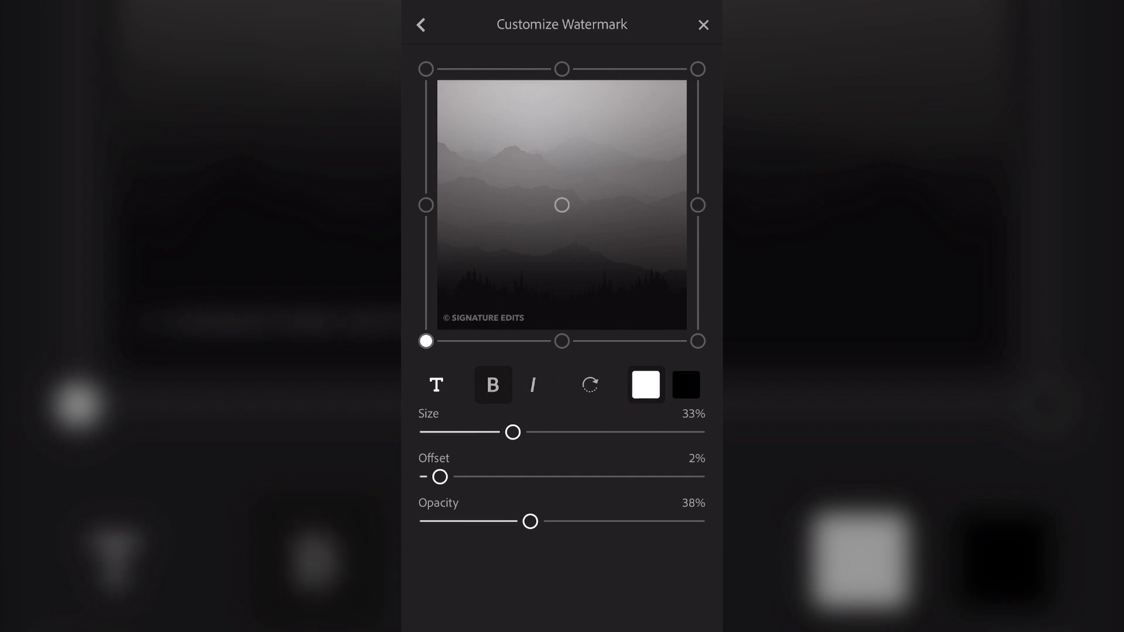
click(421, 23)
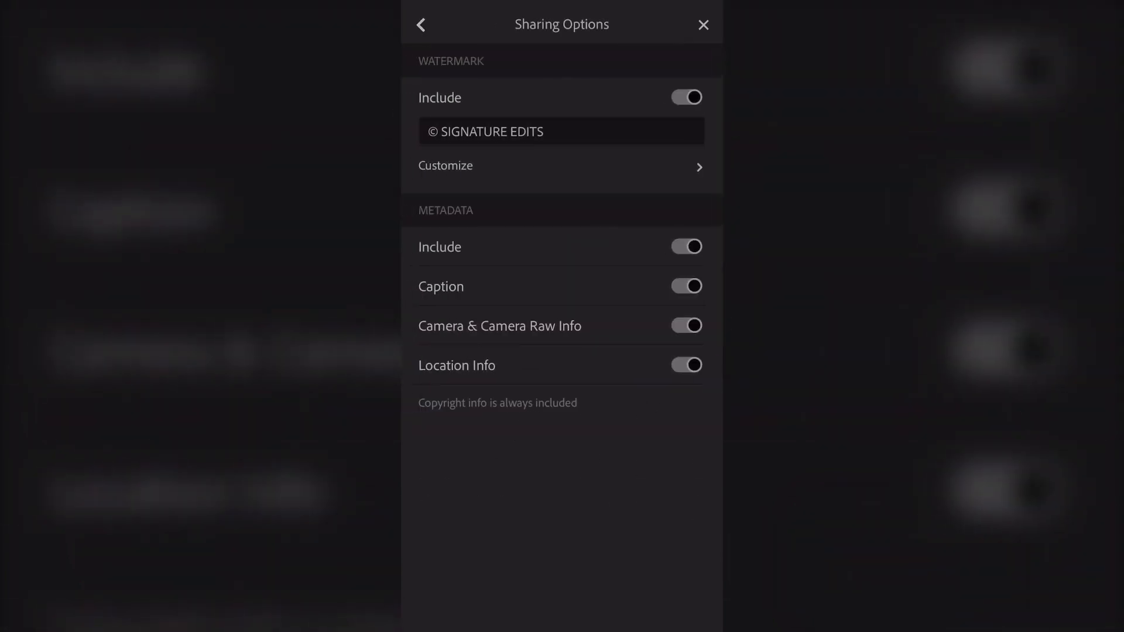
Step: Turn off metadata inclusion for shared photos
click(686, 247)
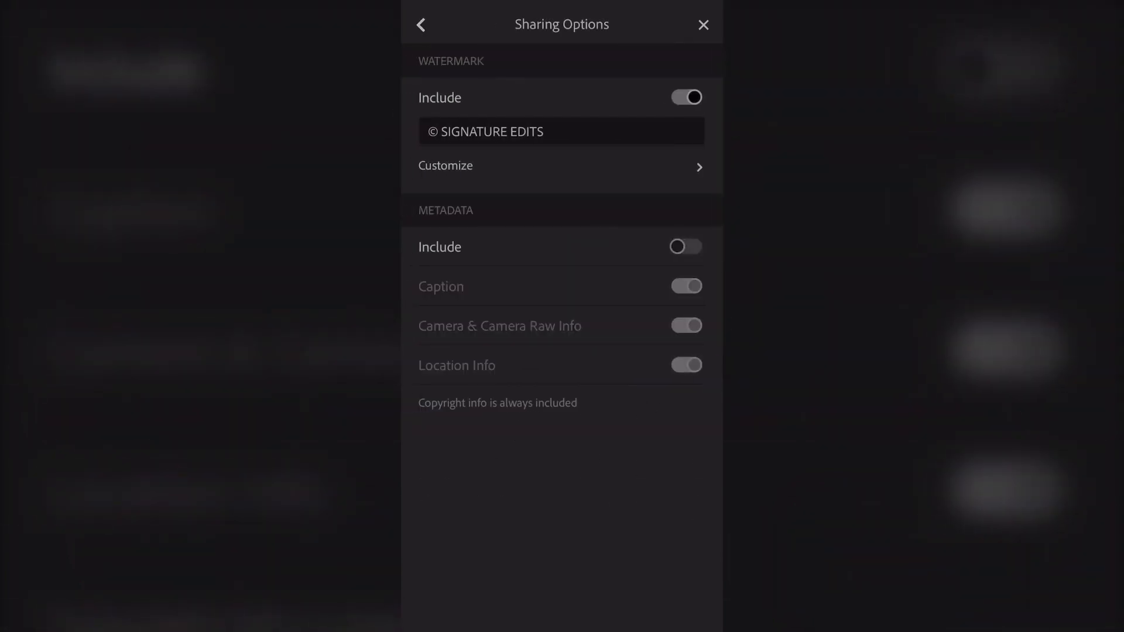
click(687, 246)
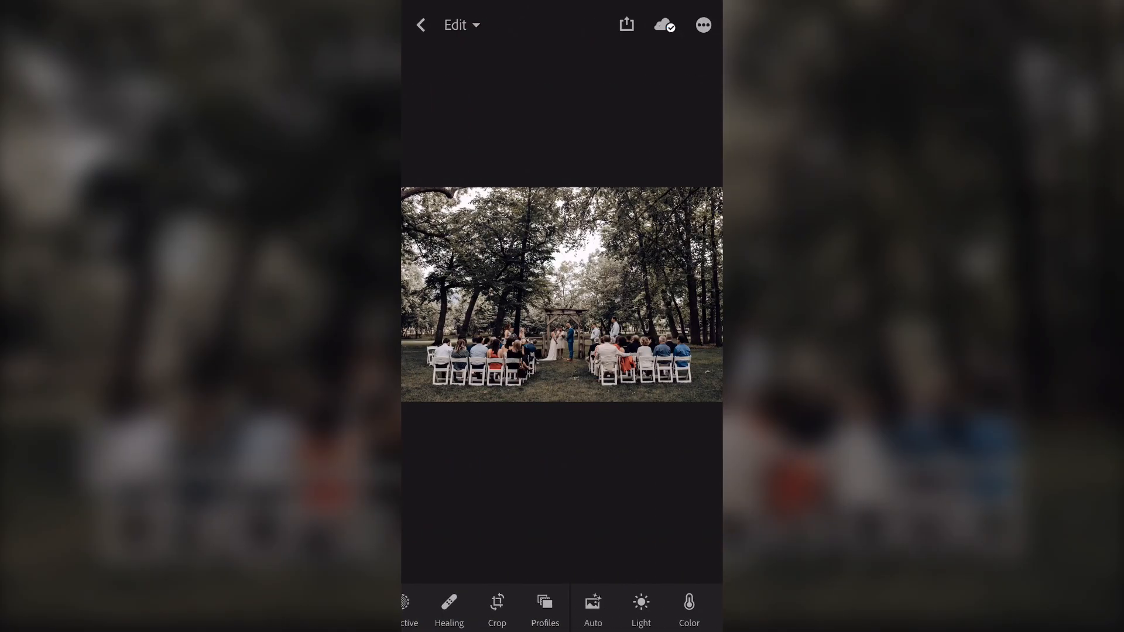
Step: Open the export menu for the wedding ceremony photo
click(626, 25)
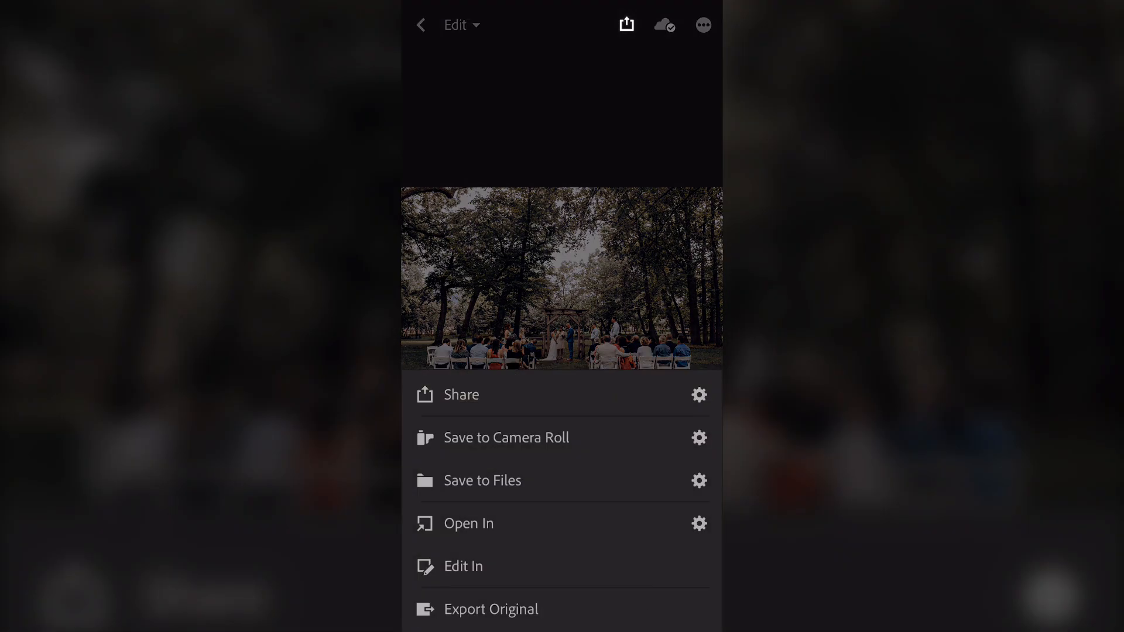